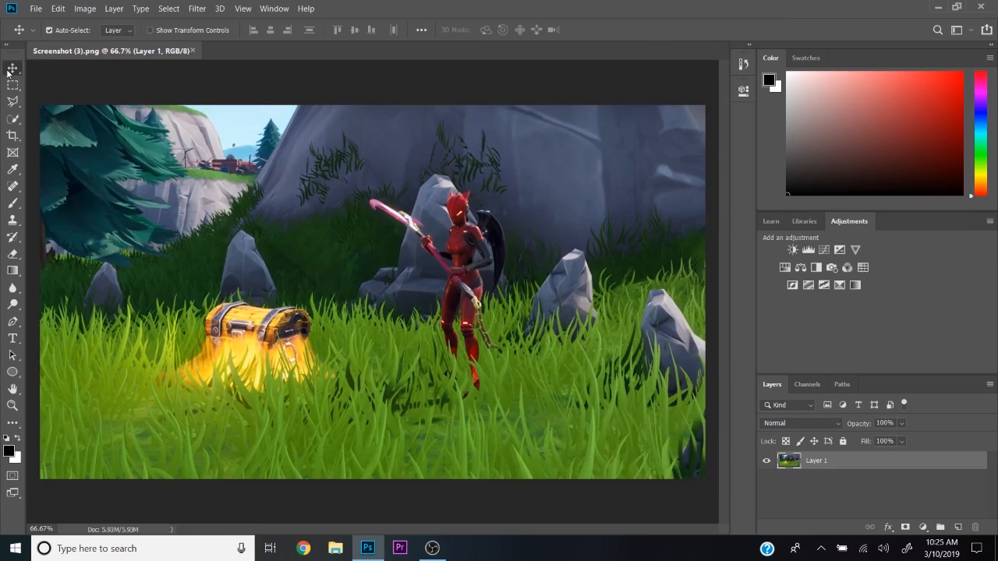
{"action": "mouse_move", "coordinate": [284, 190]}
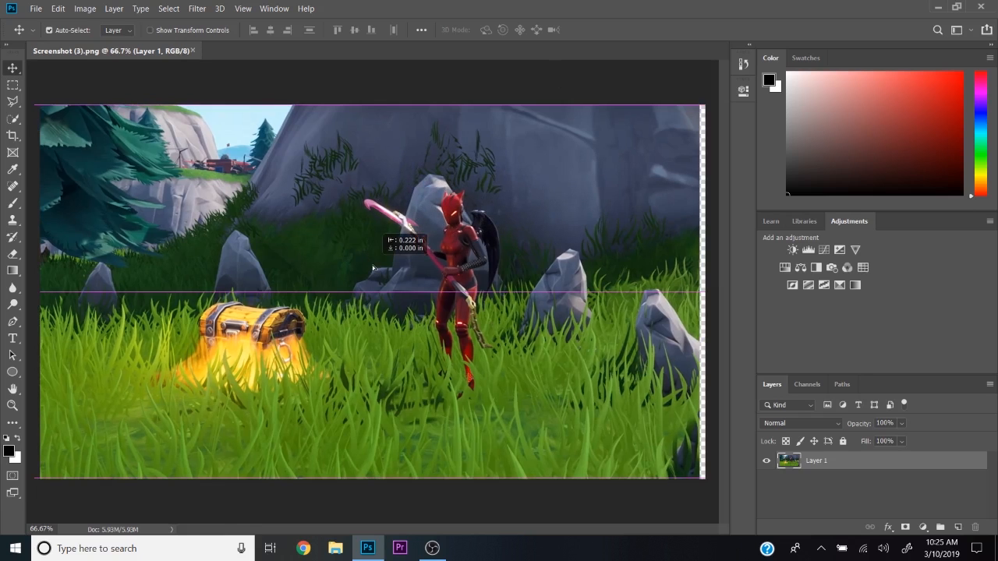
- Shift the Fortnite screenshot layer across the canvas toward the upper left
{"action": "left_click_drag", "start_coordinate": [374, 265], "coordinate": [390, 269]}
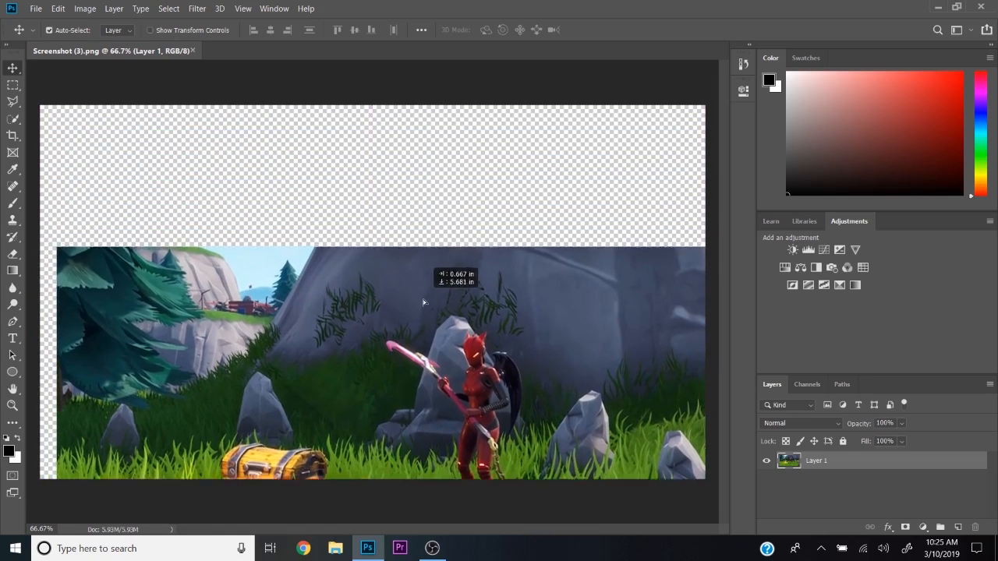
{"action": "left_click_drag", "start_coordinate": [423, 303], "coordinate": [403, 357]}
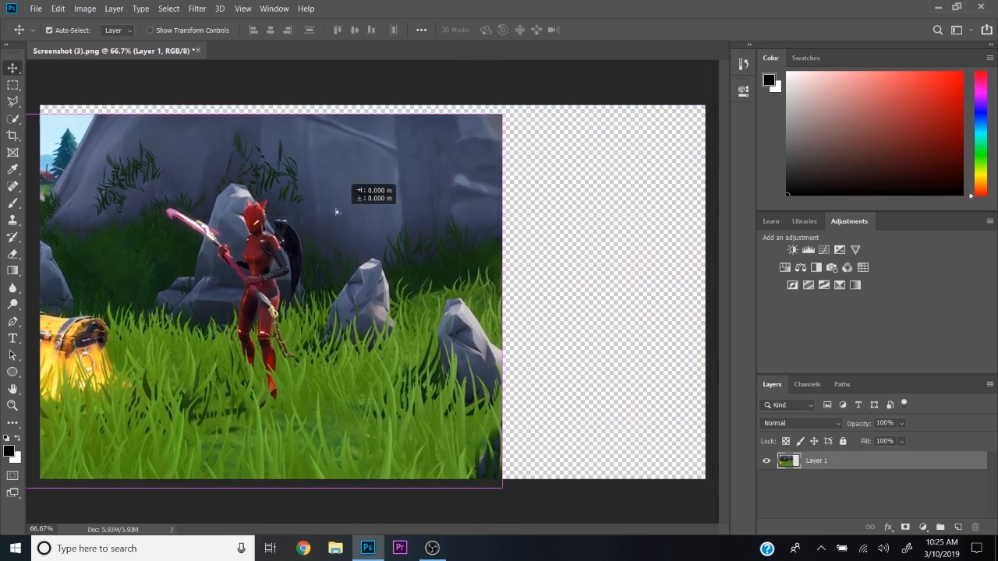
{"action": "left_click_drag", "start_coordinate": [336, 211], "coordinate": [203, 238]}
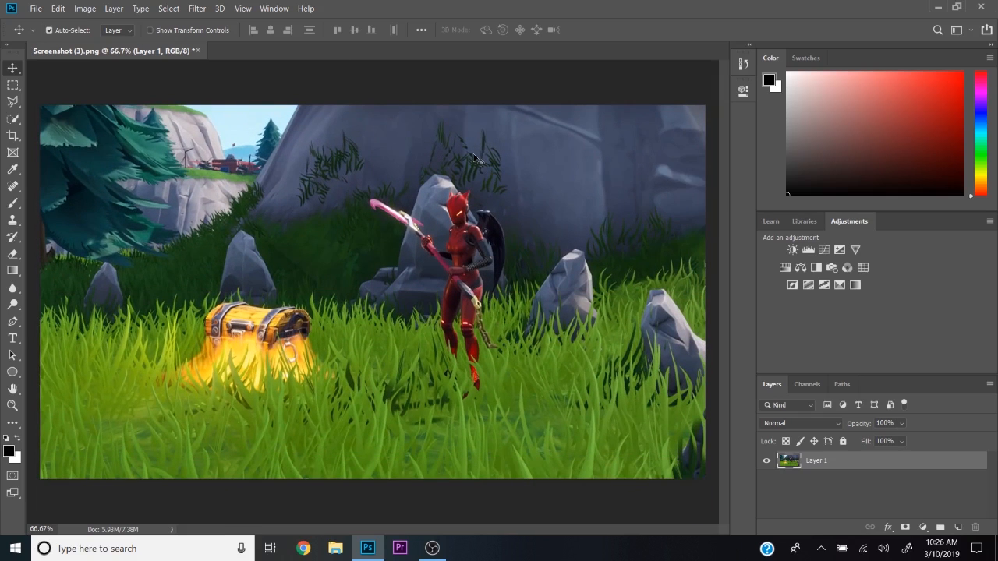
{"action": "mouse_move", "coordinate": [456, 248]}
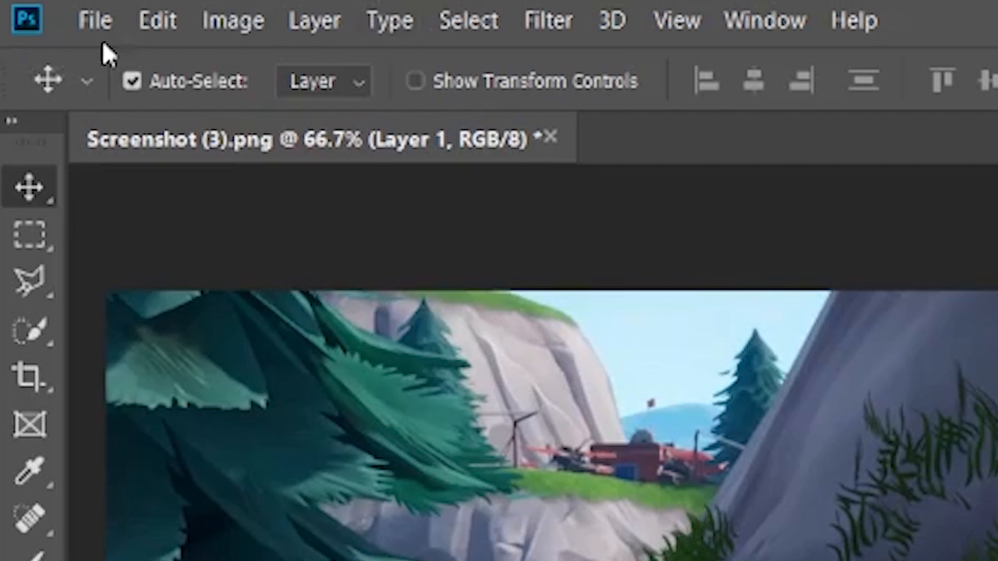
- Place Embedded the red arrow image from the thumbnail stuff folder
{"action": "left_click", "coordinate": [94, 20]}
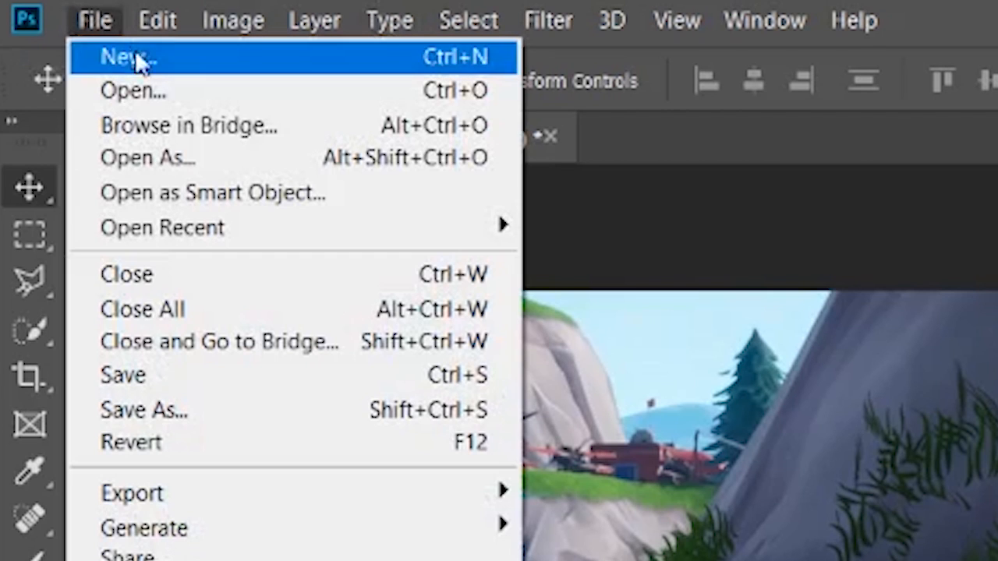
{"action": "mouse_move", "coordinate": [187, 69]}
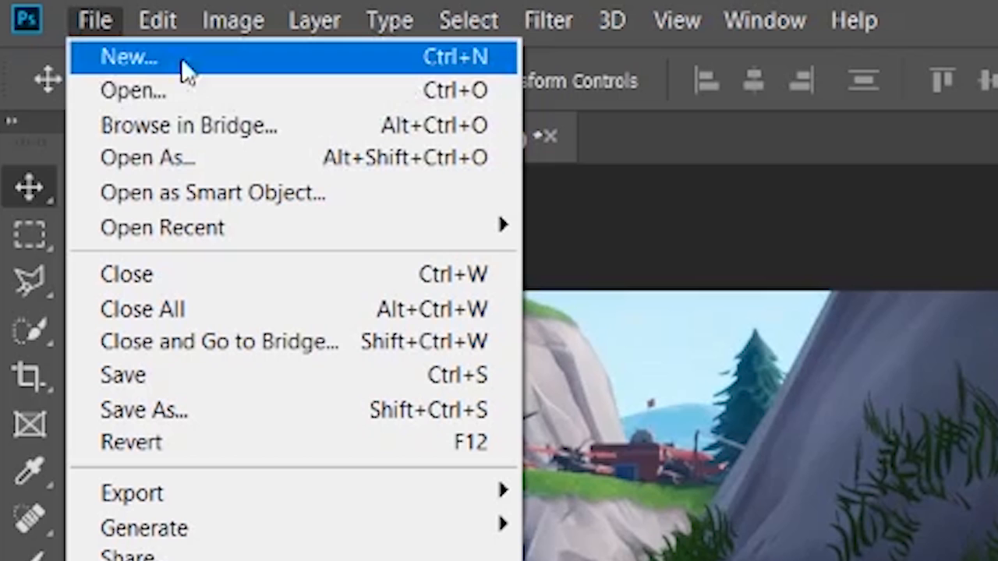
{"action": "mouse_move", "coordinate": [448, 341]}
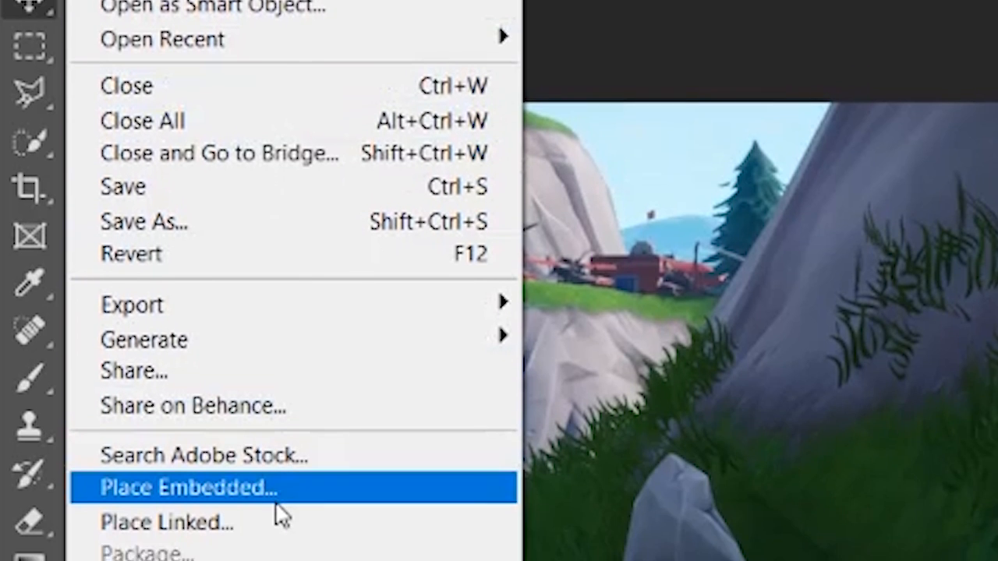
{"action": "left_click", "coordinate": [187, 488]}
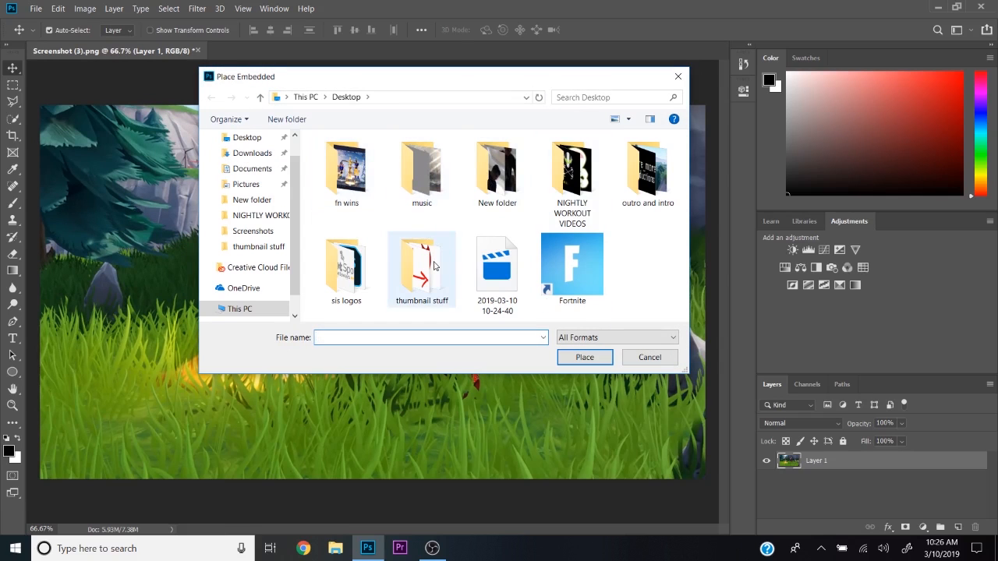
{"action": "left_click", "coordinate": [421, 269]}
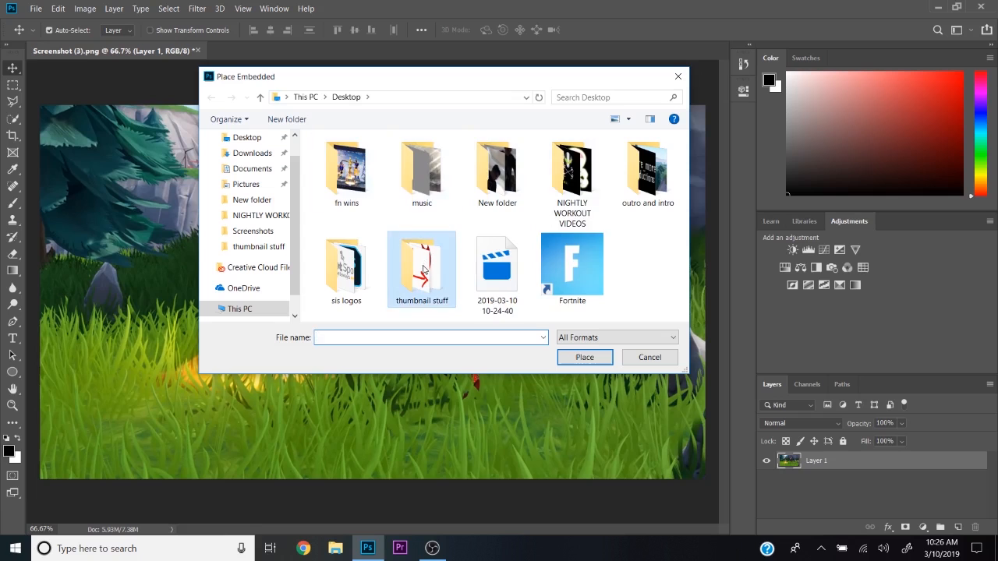
{"action": "double_click", "coordinate": [421, 269]}
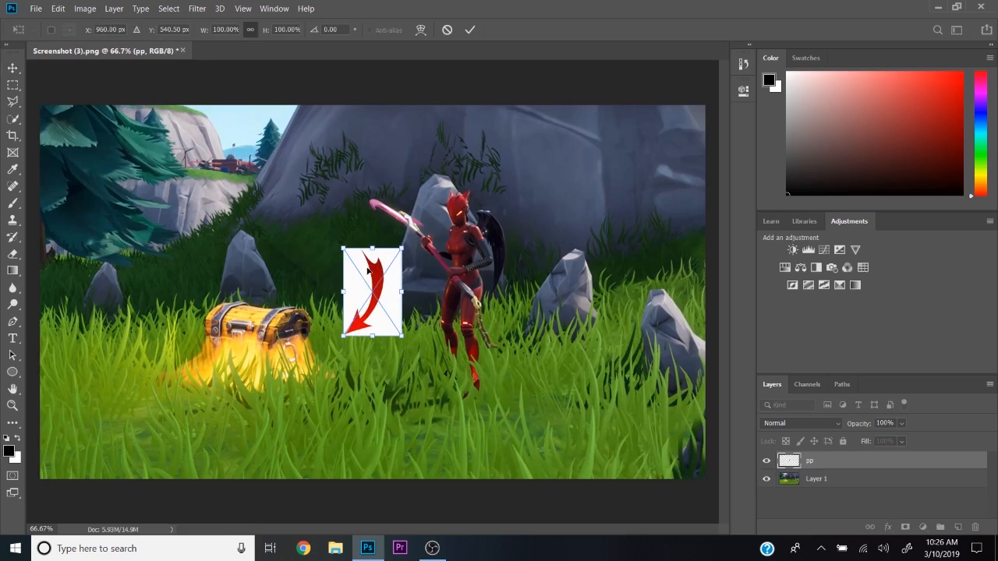
- Drag the arrow around the scene, settling it between the treasure chest and character
{"action": "left_click_drag", "start_coordinate": [371, 292], "coordinate": [353, 345]}
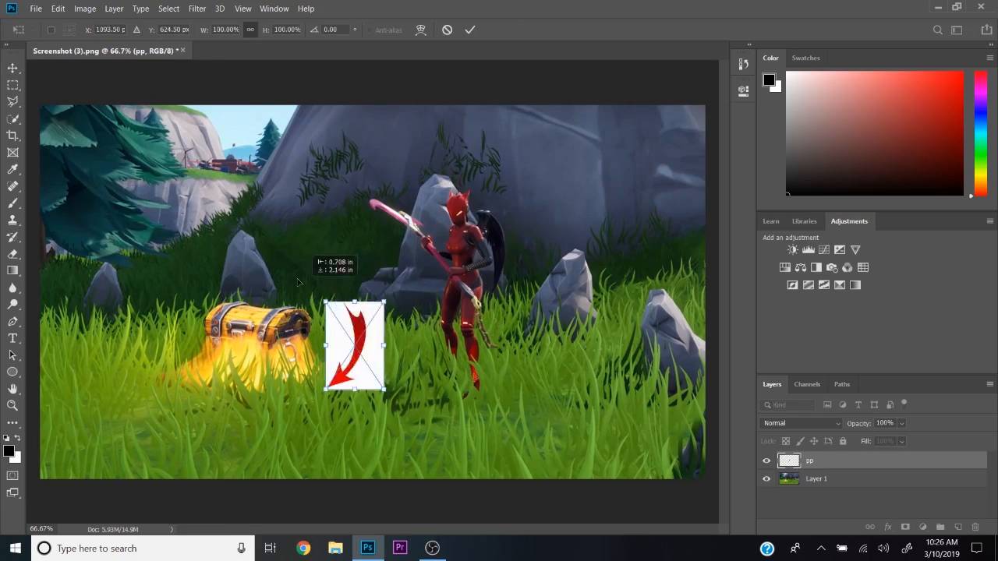
{"action": "left_click_drag", "start_coordinate": [353, 345], "coordinate": [367, 290]}
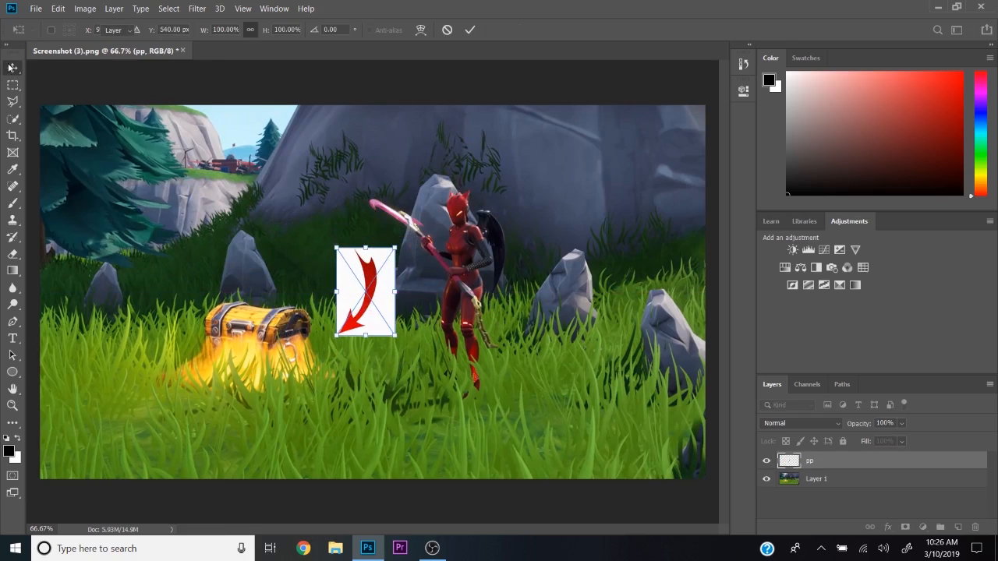
{"action": "left_click_drag", "start_coordinate": [367, 293], "coordinate": [253, 225]}
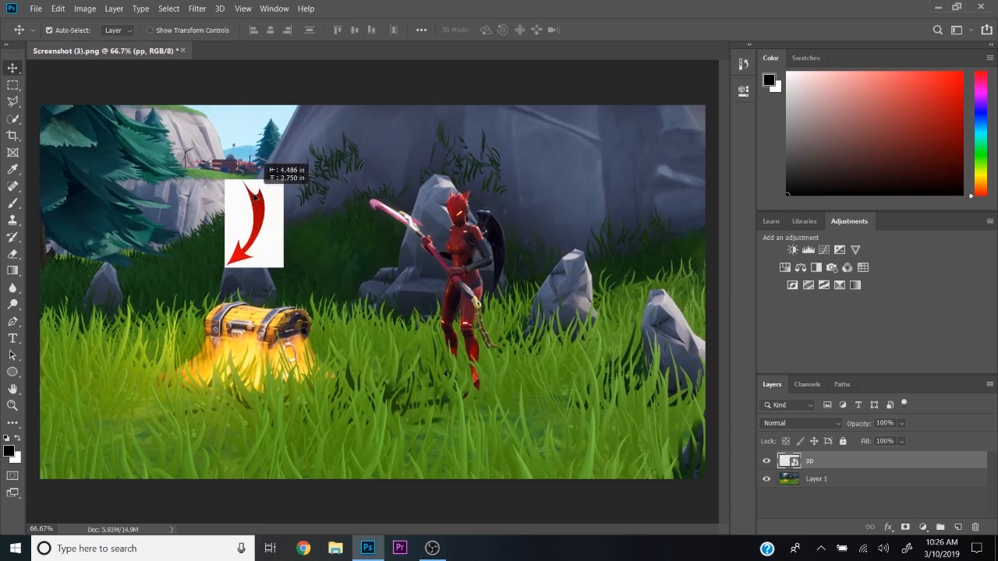
{"action": "left_click_drag", "start_coordinate": [254, 224], "coordinate": [503, 300]}
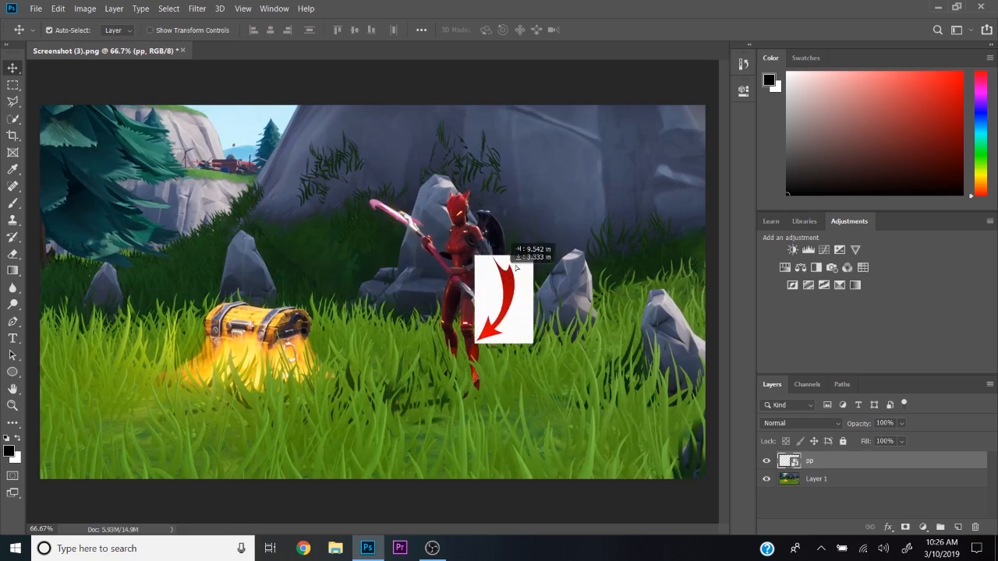
{"action": "left_click_drag", "start_coordinate": [503, 300], "coordinate": [373, 257]}
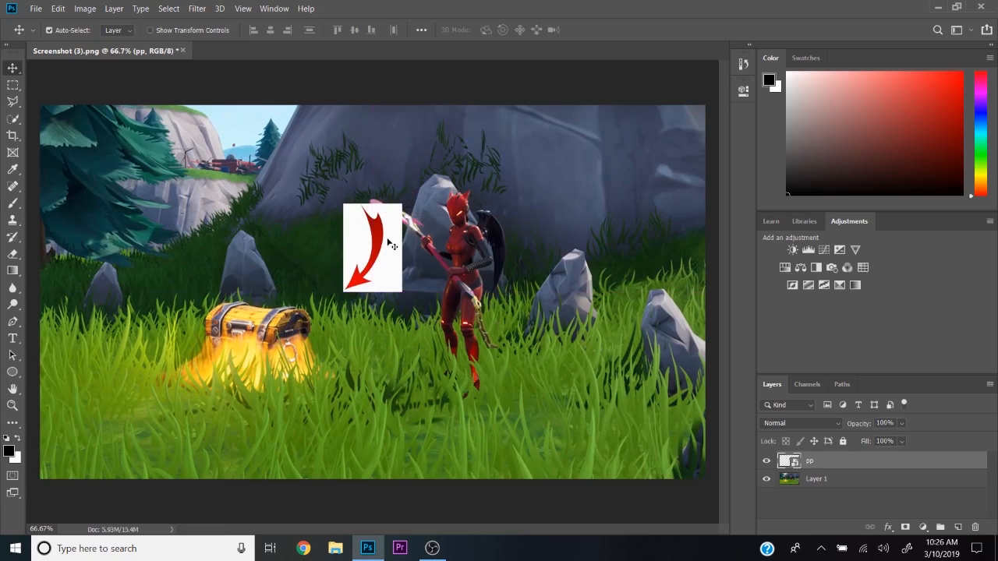
{"action": "left_click_drag", "start_coordinate": [387, 243], "coordinate": [387, 269]}
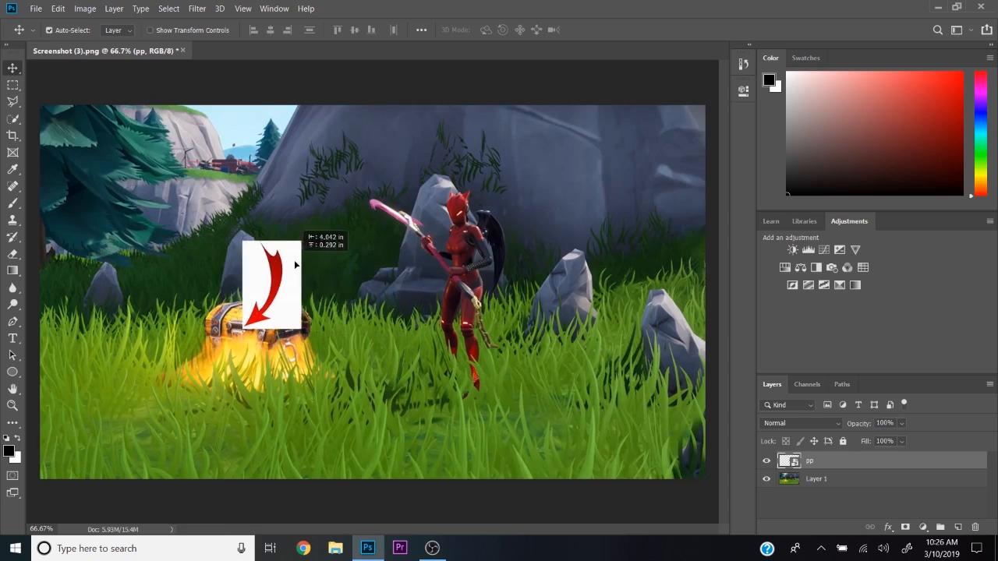
{"action": "left_click_drag", "start_coordinate": [272, 285], "coordinate": [162, 292]}
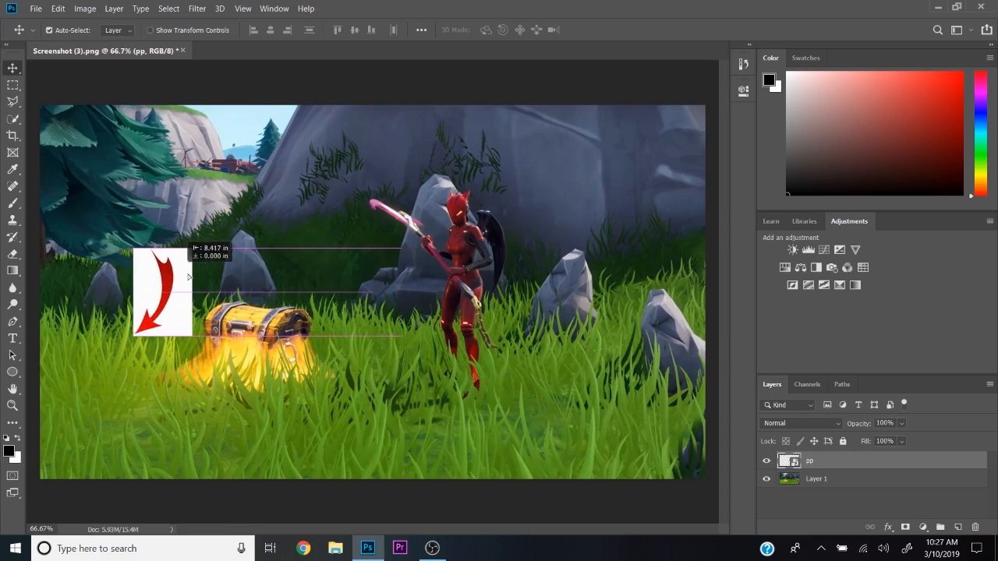
{"action": "left_click_drag", "start_coordinate": [162, 293], "coordinate": [137, 366]}
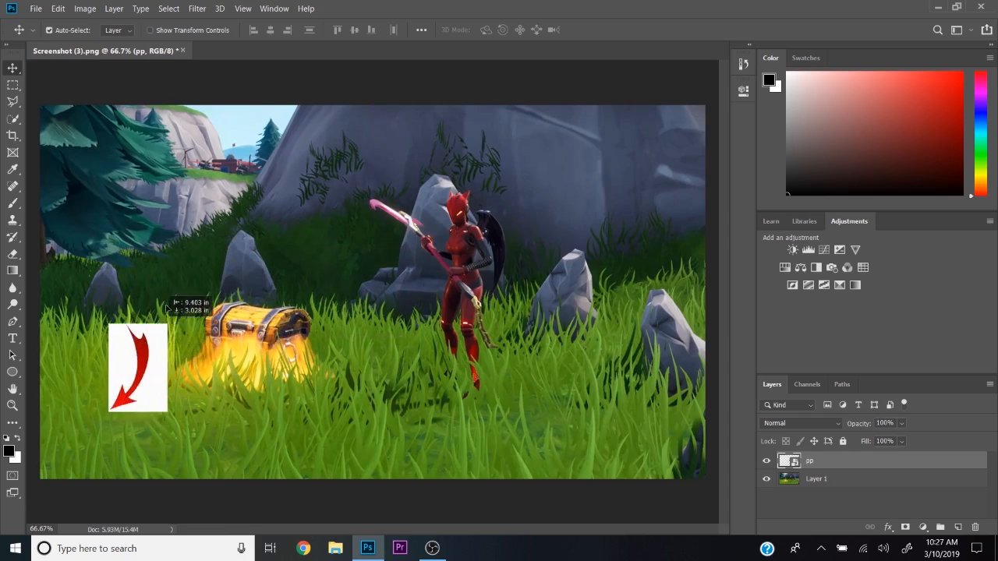
{"action": "left_click_drag", "start_coordinate": [137, 368], "coordinate": [353, 292]}
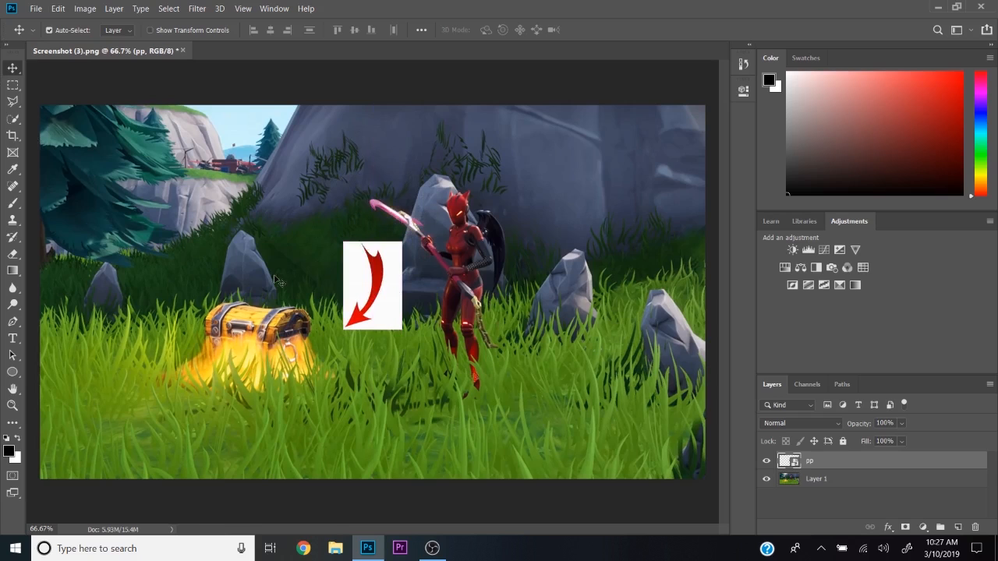
{"action": "mouse_move", "coordinate": [58, 8]}
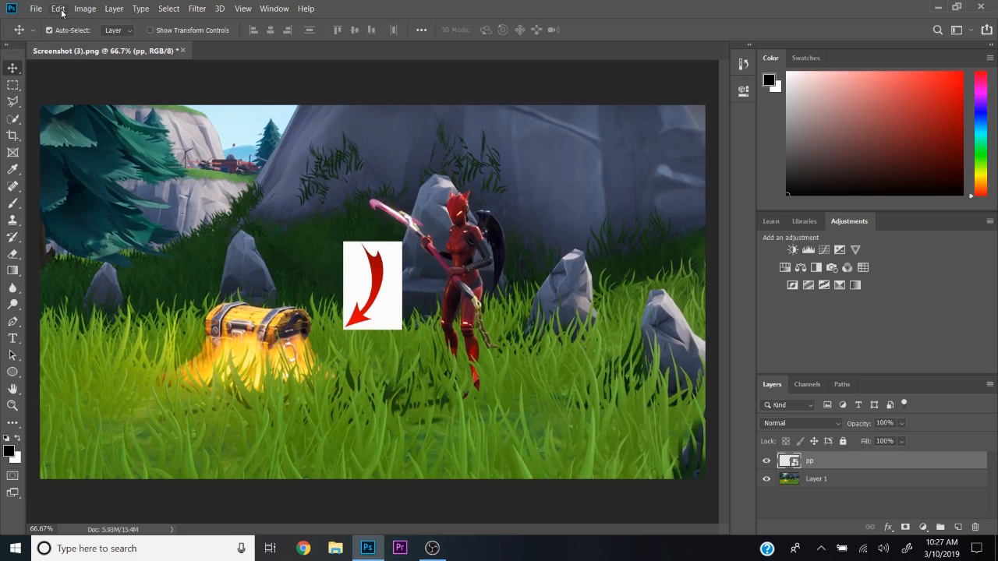
- Free Transform the arrow and drag a handle to scale it larger
{"action": "left_click", "coordinate": [57, 9]}
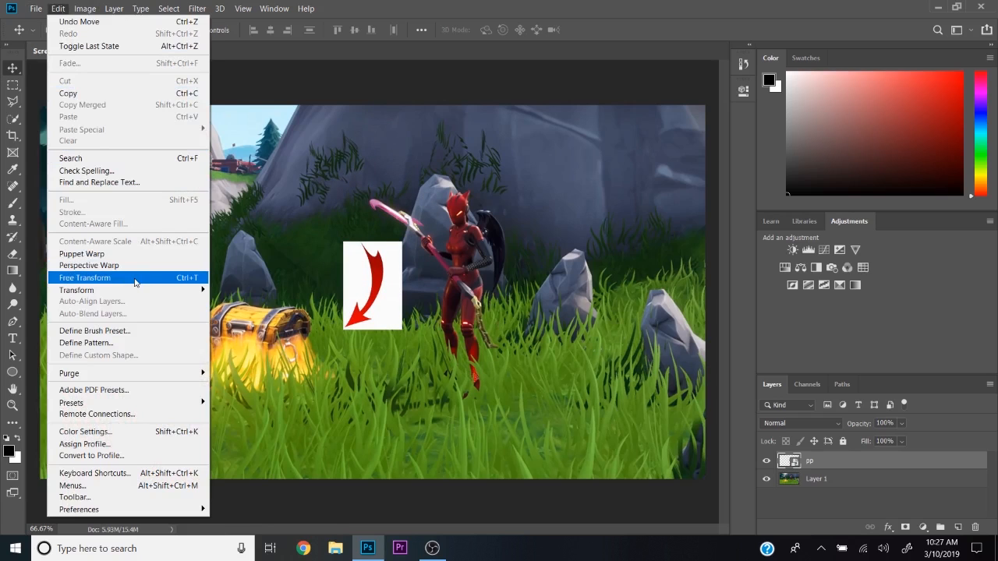
{"action": "mouse_move", "coordinate": [77, 289]}
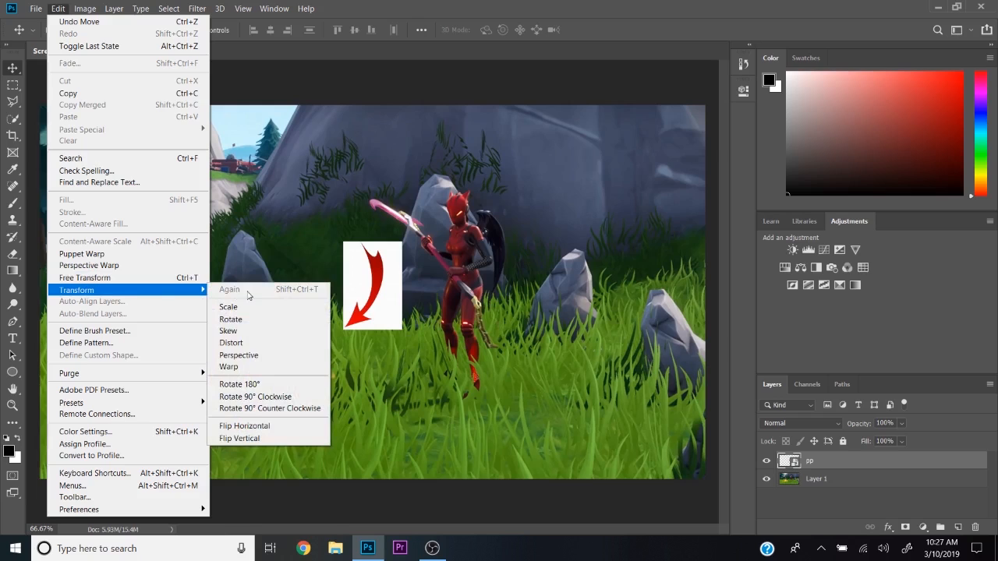
{"action": "mouse_move", "coordinate": [178, 297]}
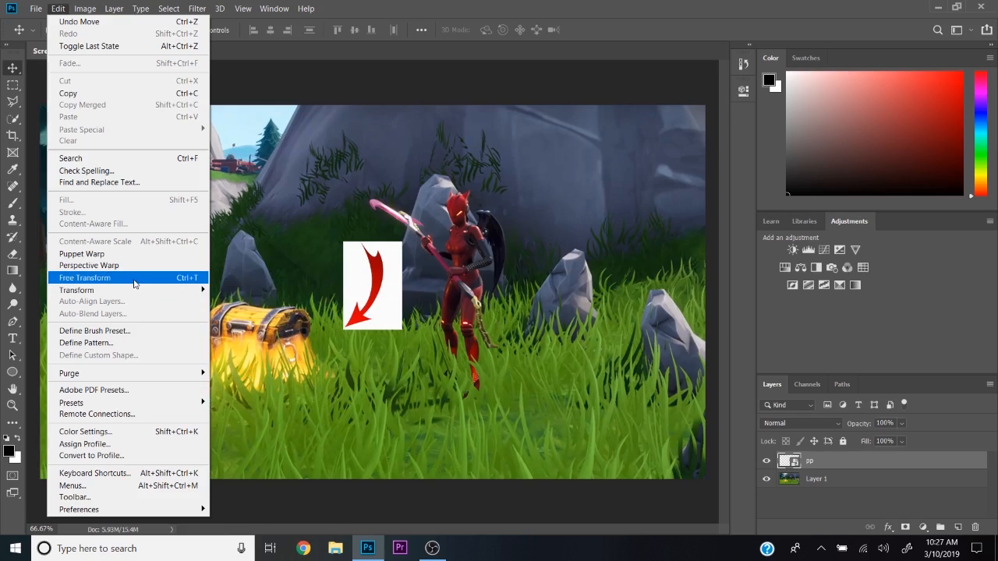
{"action": "left_click", "coordinate": [84, 277]}
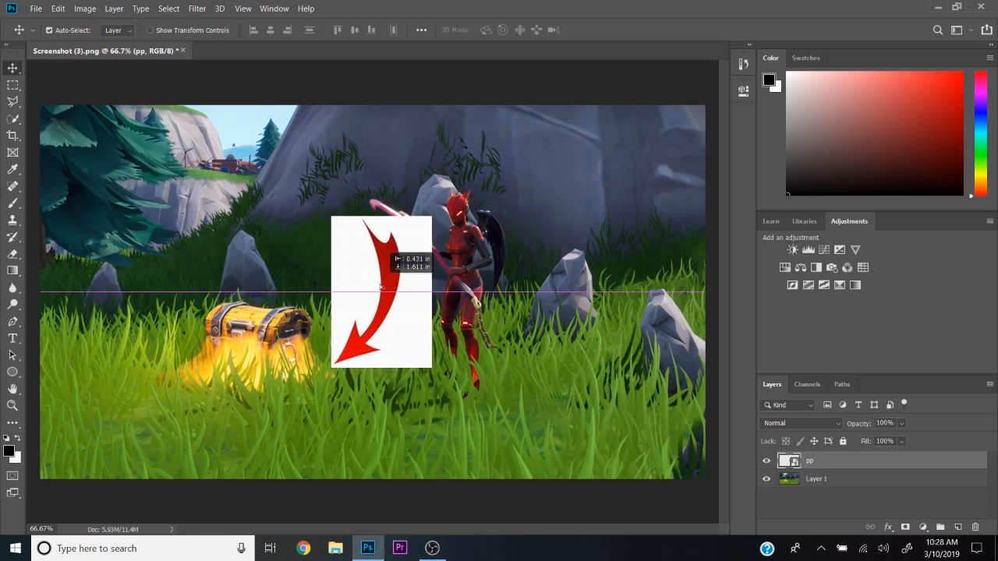
{"action": "left_click_drag", "start_coordinate": [382, 292], "coordinate": [395, 292]}
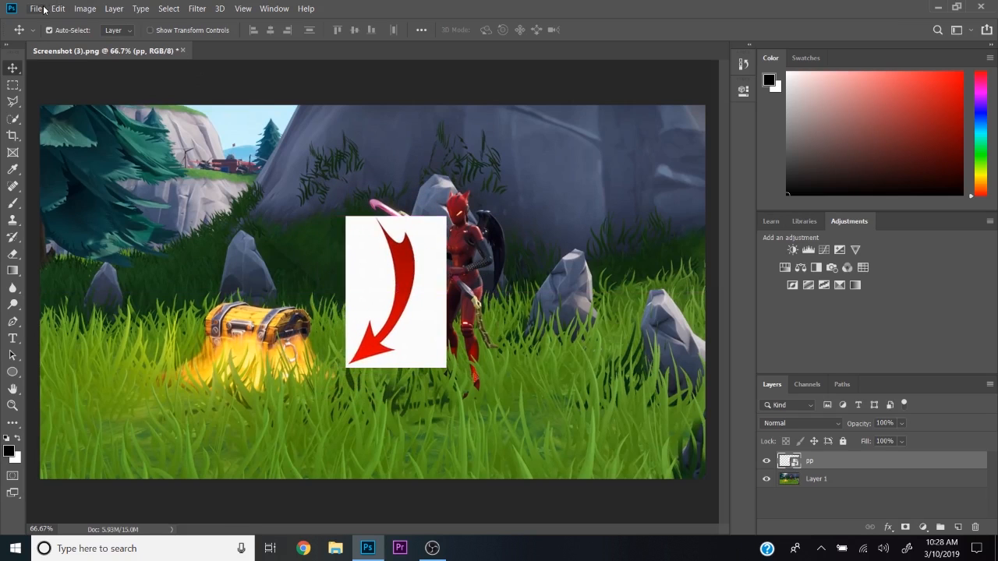
- Embed the Victory Royale image and drag it over the arrow mid-scene
{"action": "left_click", "coordinate": [36, 9]}
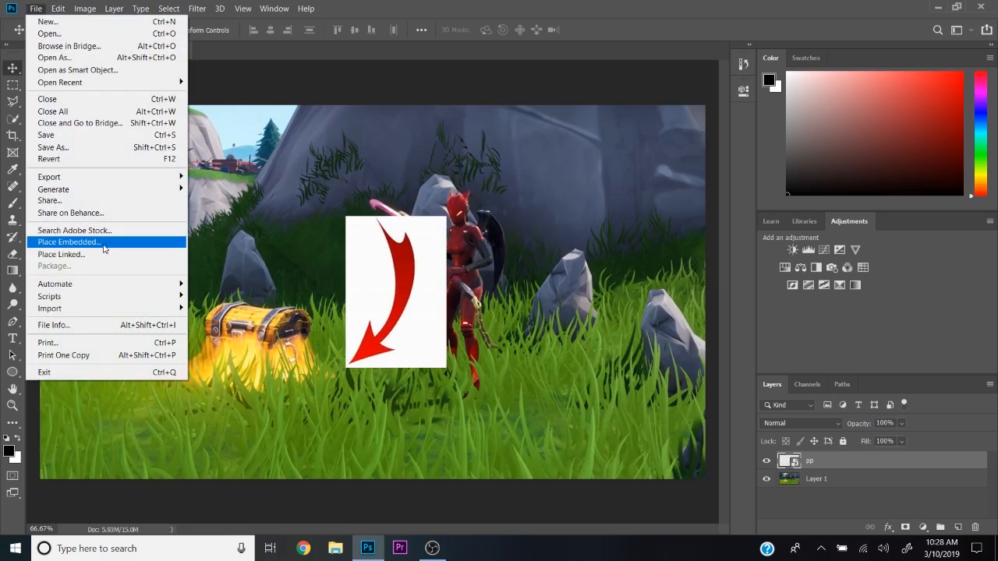
{"action": "left_click", "coordinate": [67, 242]}
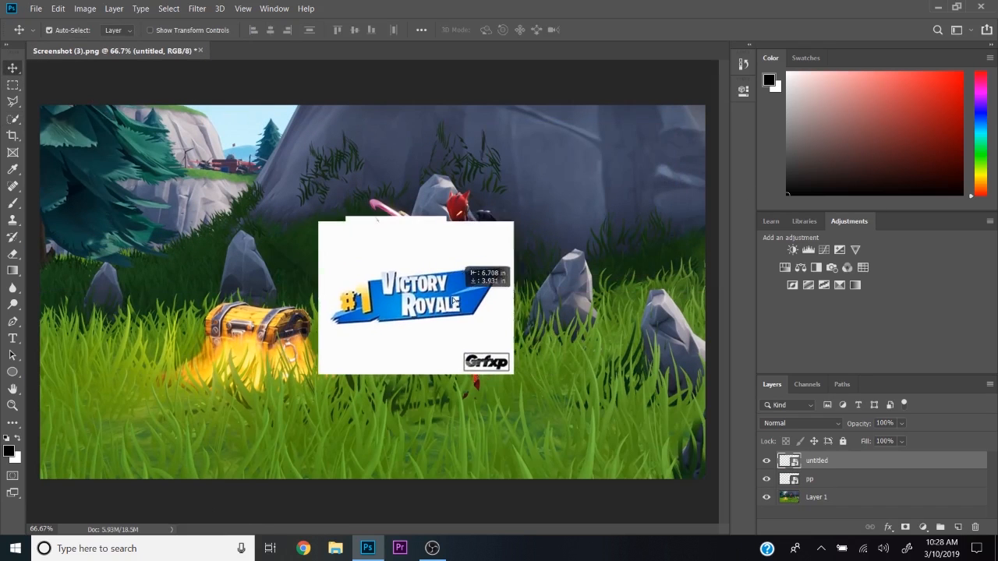
{"action": "left_click_drag", "start_coordinate": [415, 299], "coordinate": [156, 216]}
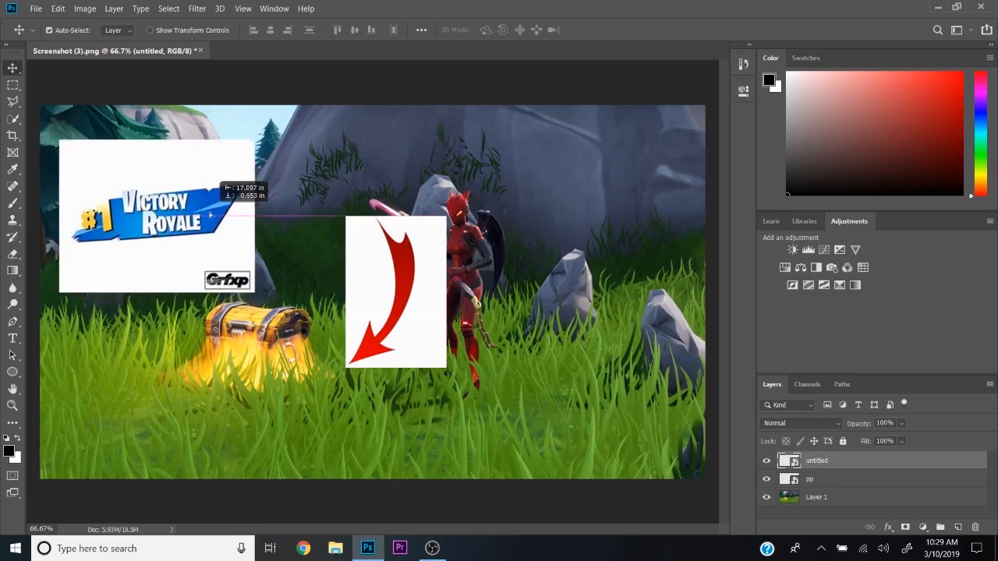
{"action": "left_click_drag", "start_coordinate": [156, 216], "coordinate": [249, 293]}
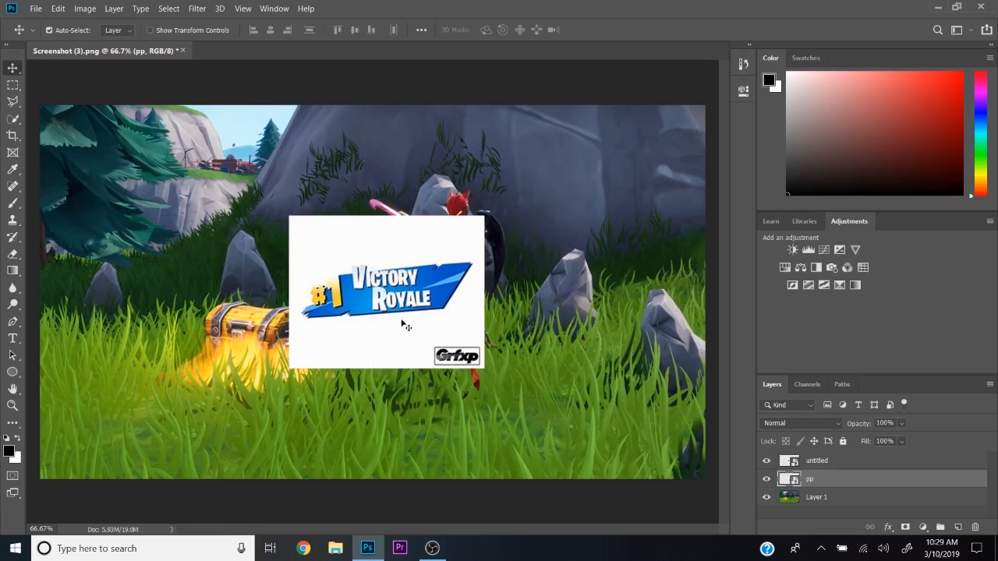
{"action": "mouse_move", "coordinate": [705, 319]}
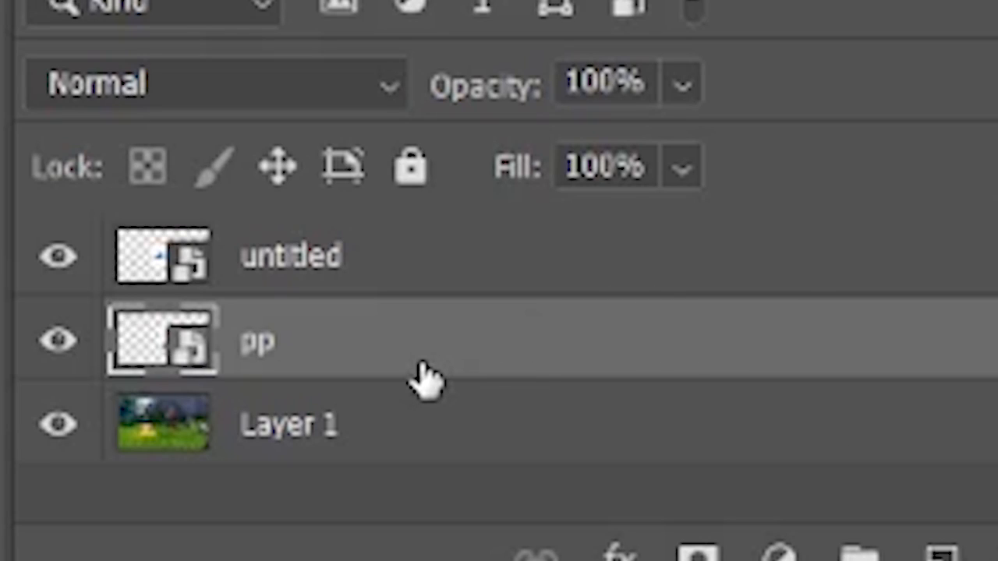
{"action": "mouse_move", "coordinate": [475, 343]}
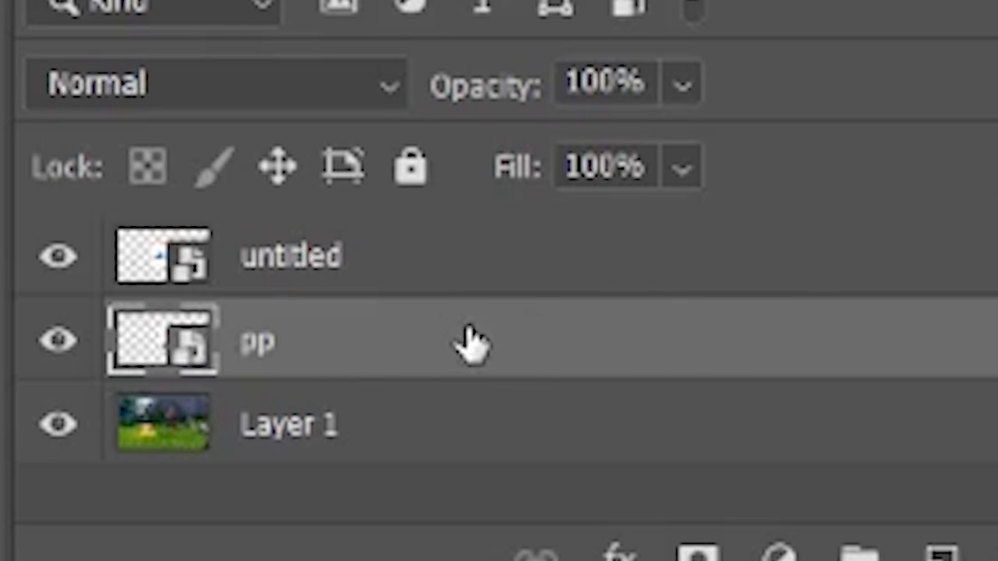
{"action": "mouse_move", "coordinate": [467, 343]}
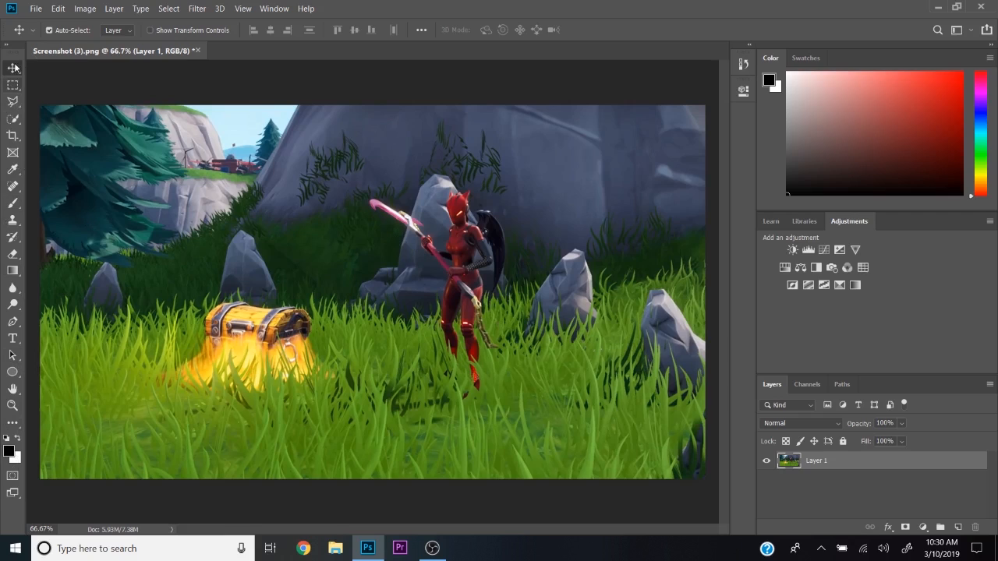
{"action": "mouse_move", "coordinate": [14, 425]}
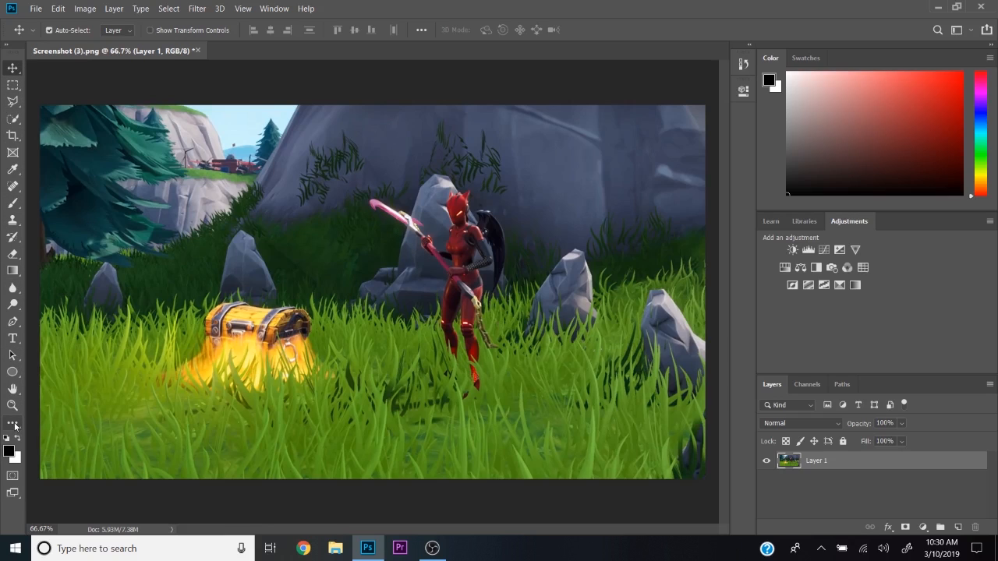
{"action": "mouse_move", "coordinate": [438, 242]}
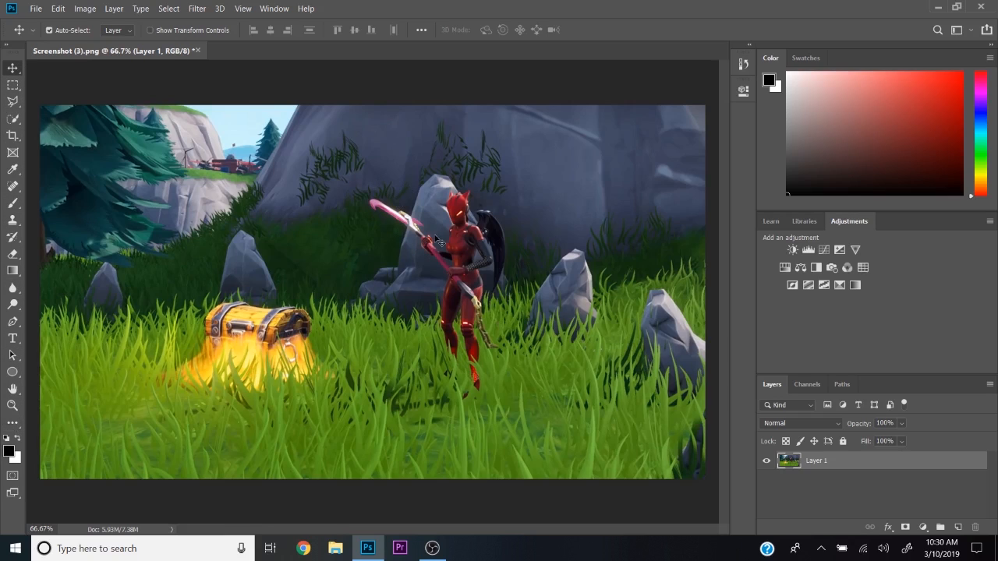
{"action": "mouse_move", "coordinate": [514, 291]}
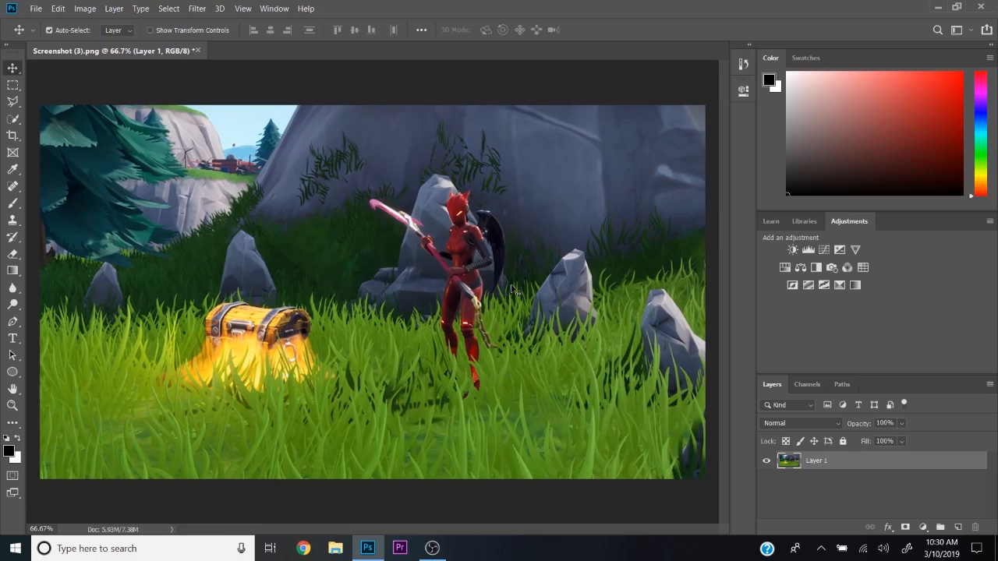